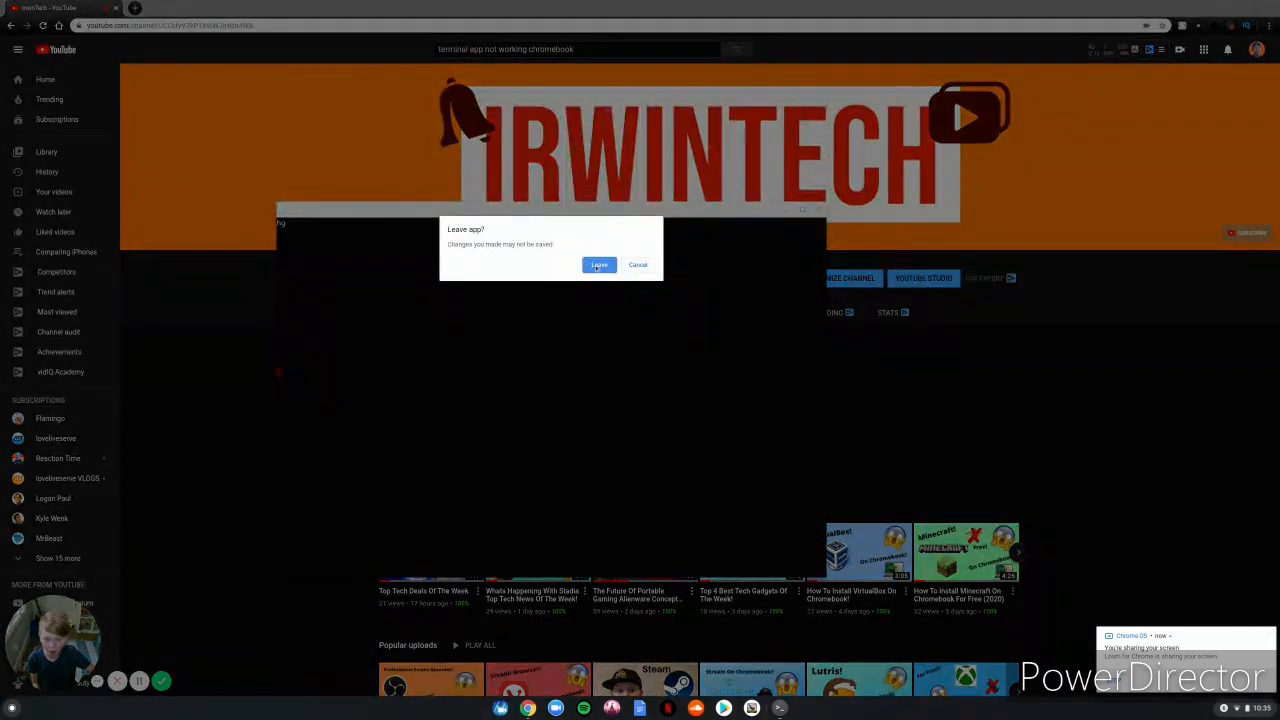
Confirm Leave in the 'Leave app?' dialog to close the frozen Terminal
click(598, 264)
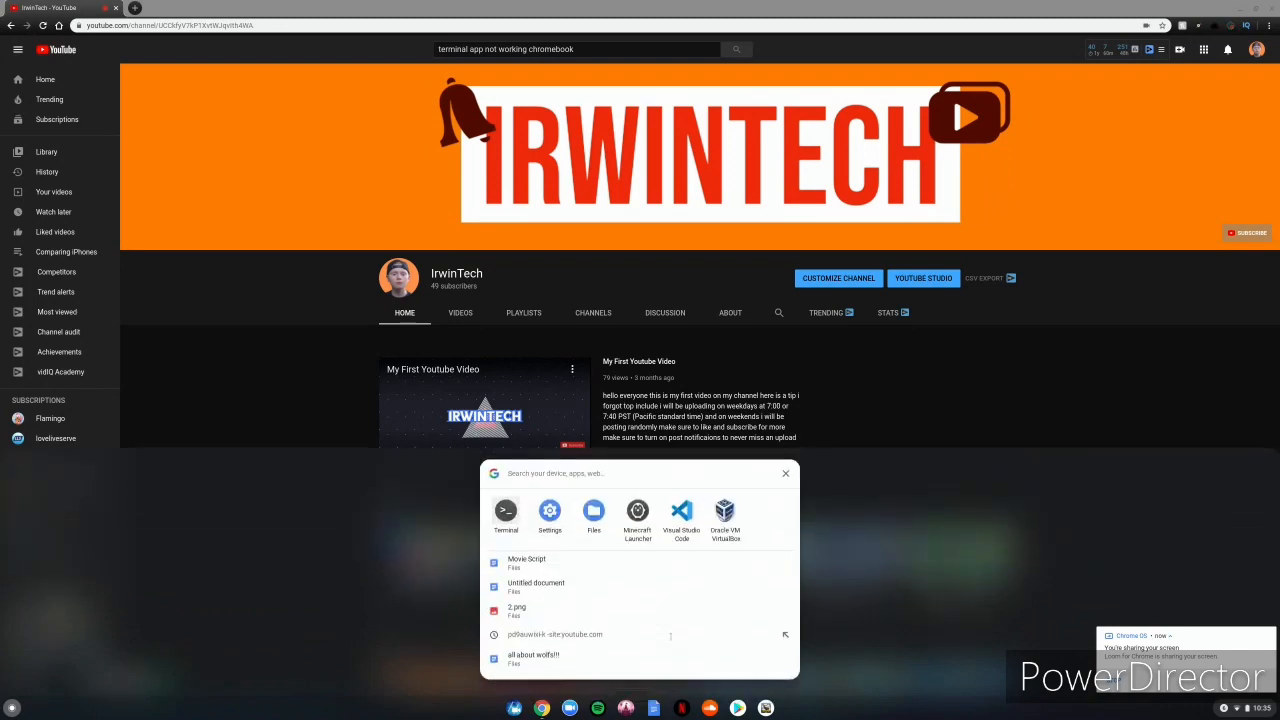
Remove Linux for Chromebook from Linux (Beta) settings, deleting all Linux apps and data
click(505, 511)
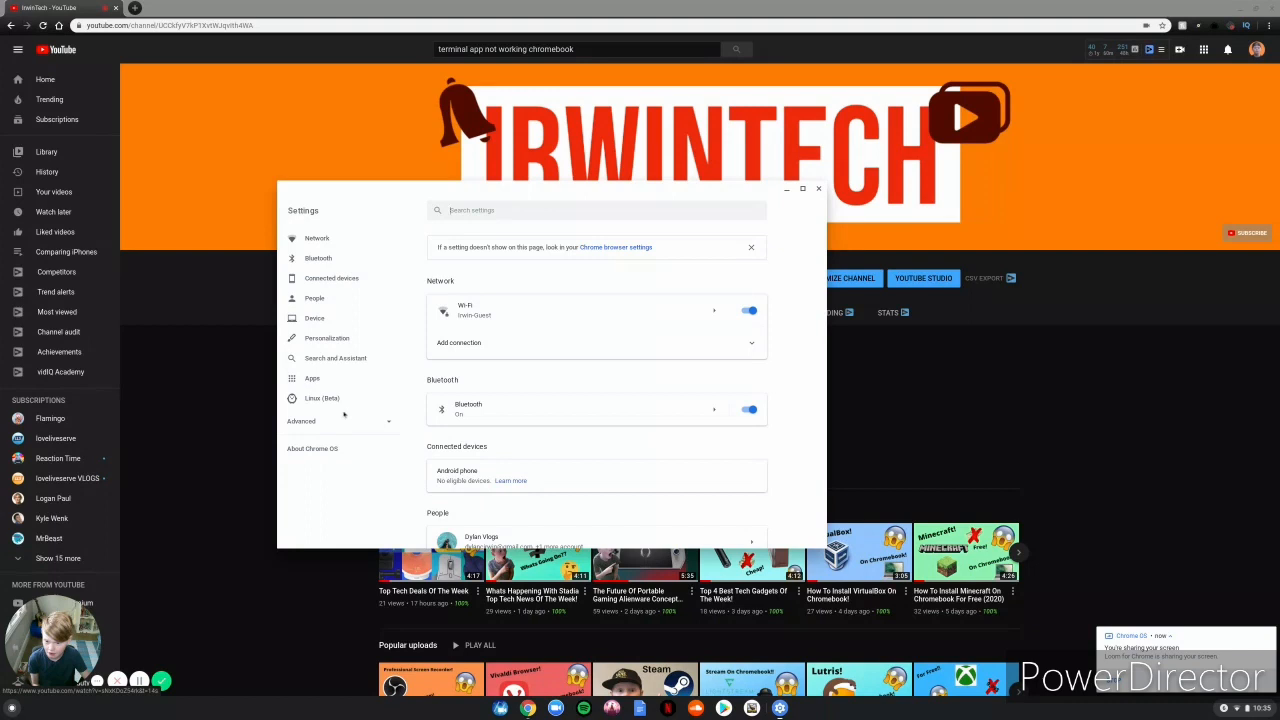
click(322, 398)
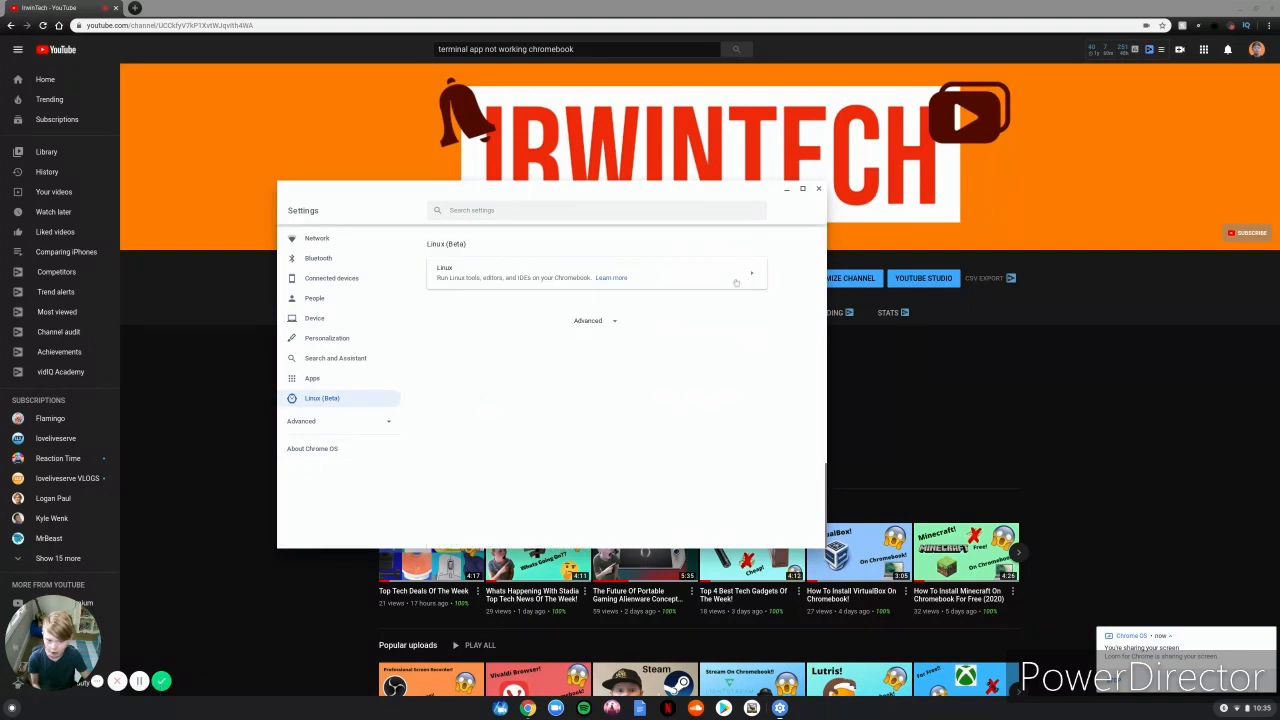
click(595, 272)
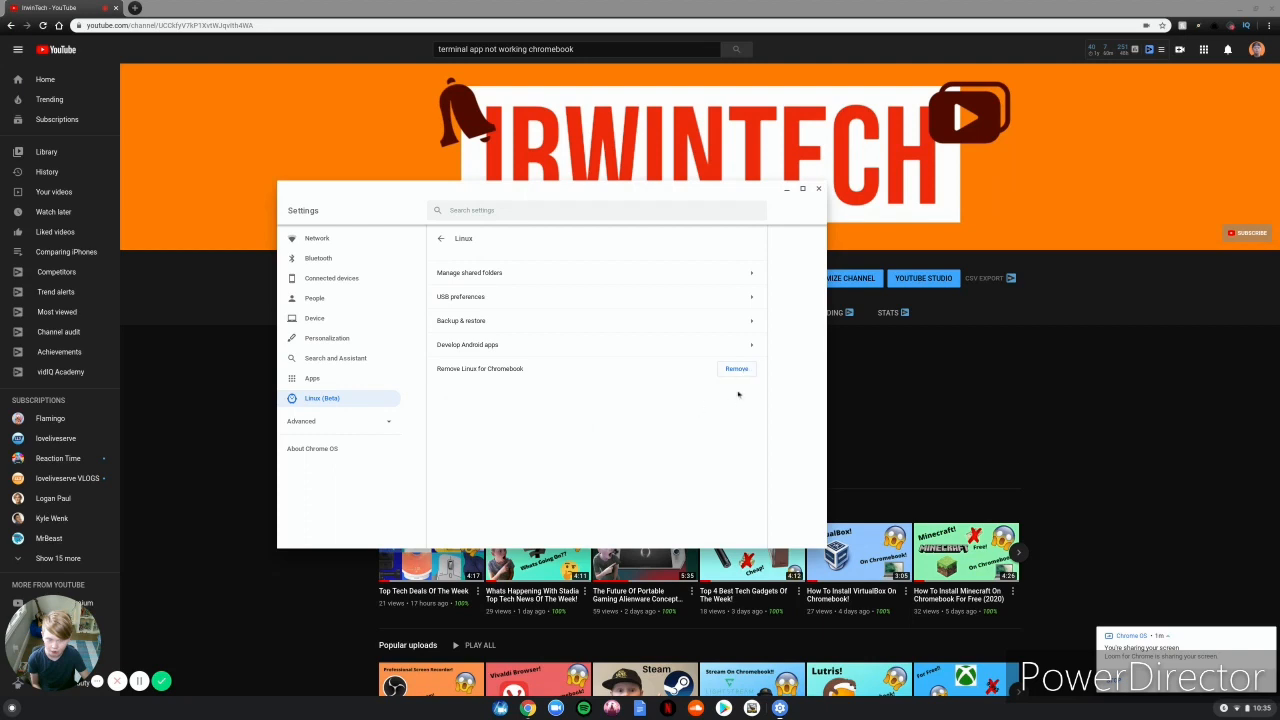
click(736, 368)
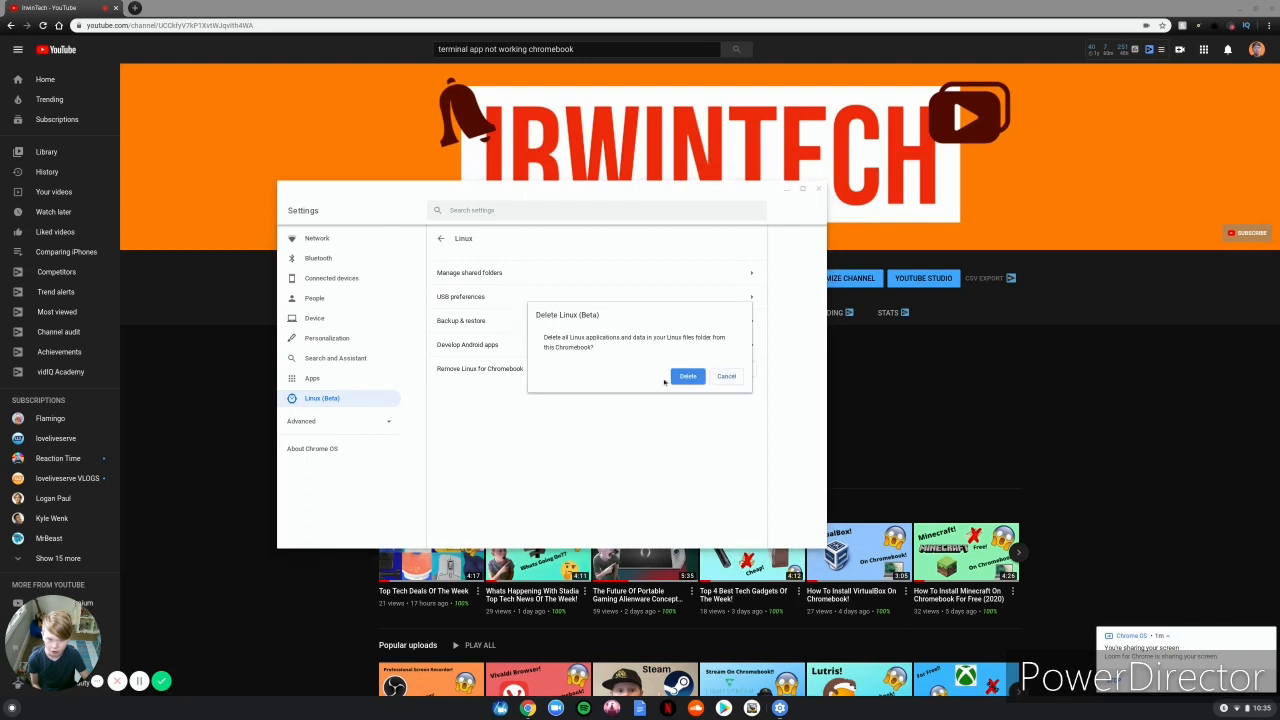
click(688, 376)
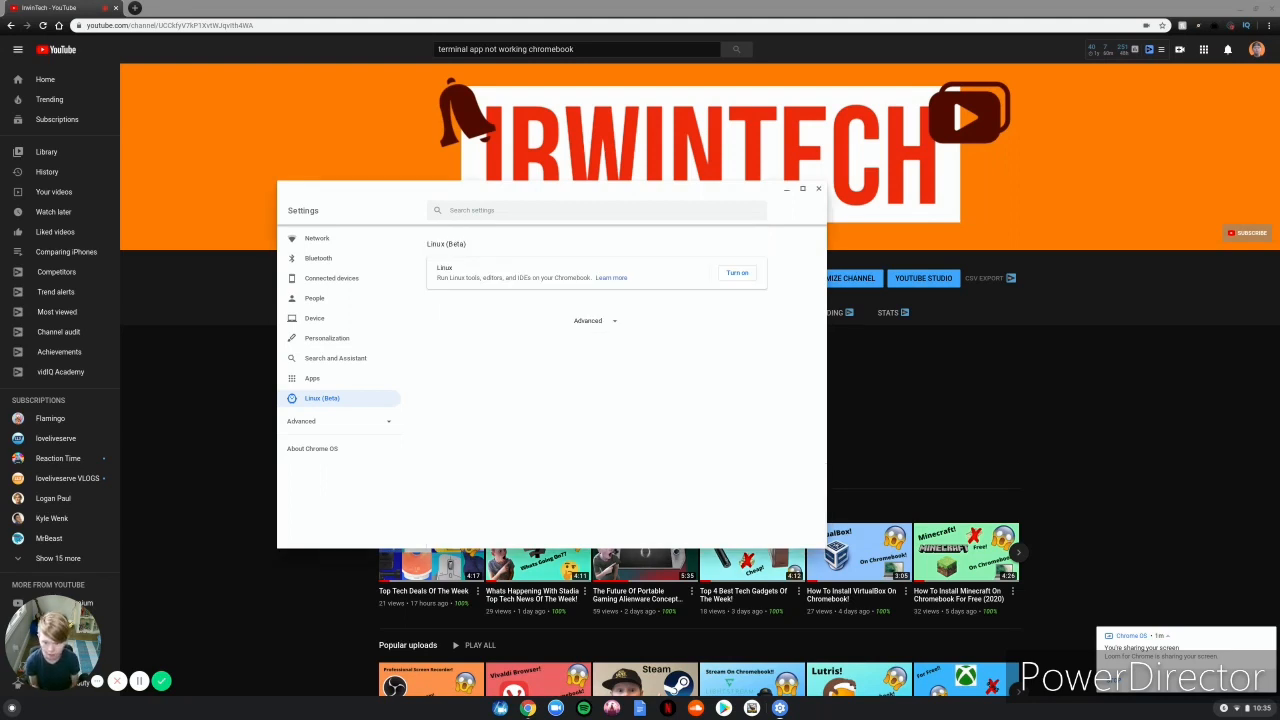
Turn on Linux (Beta) again from Settings and confirm Install in the setup dialog
click(312, 378)
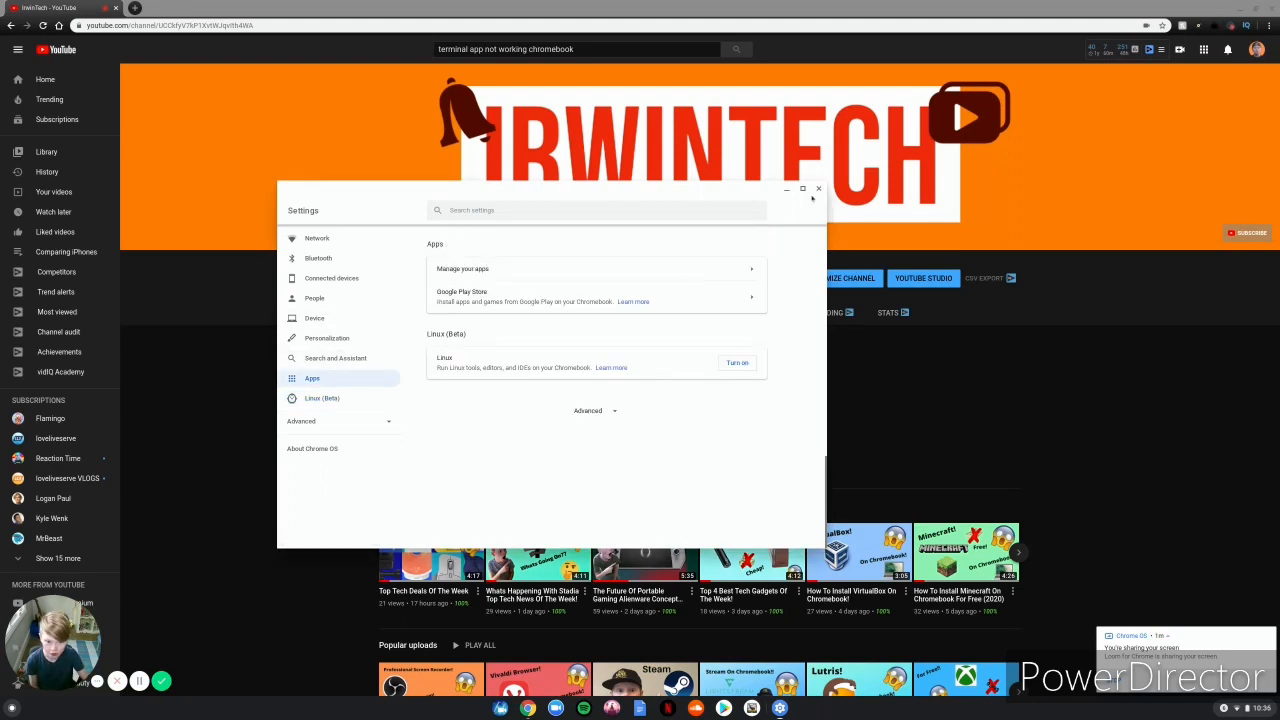
click(322, 398)
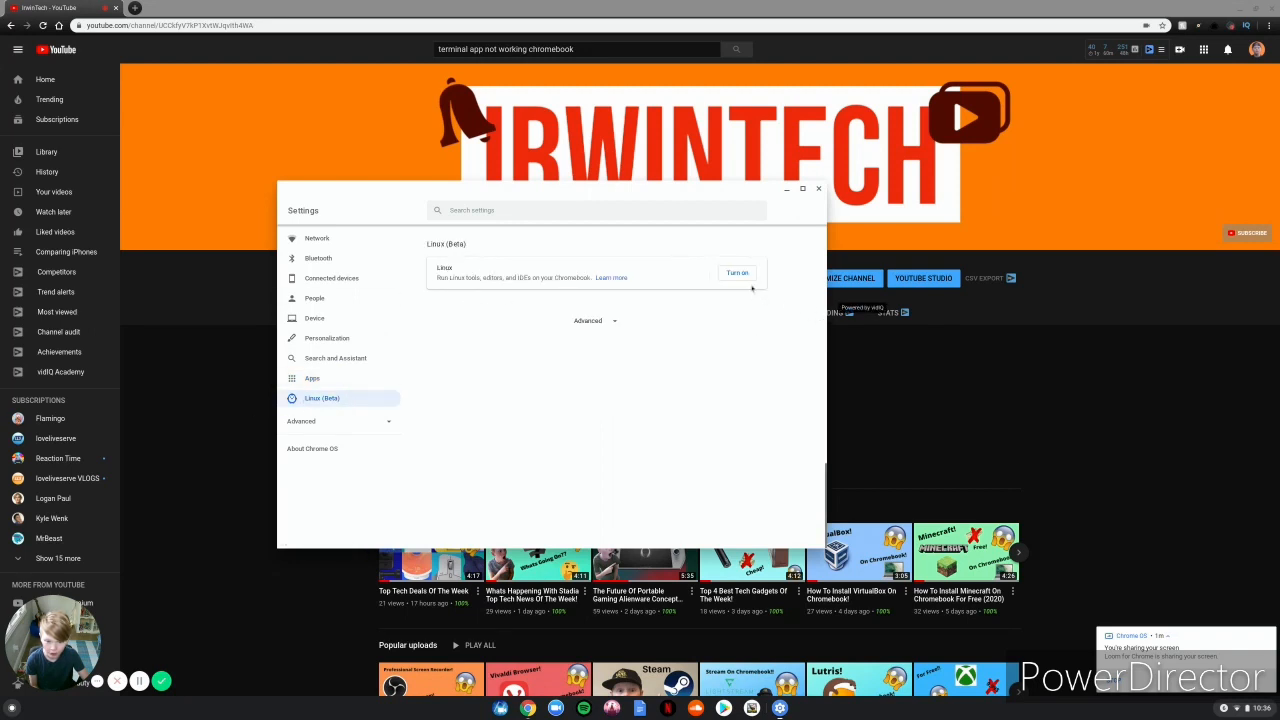
click(737, 272)
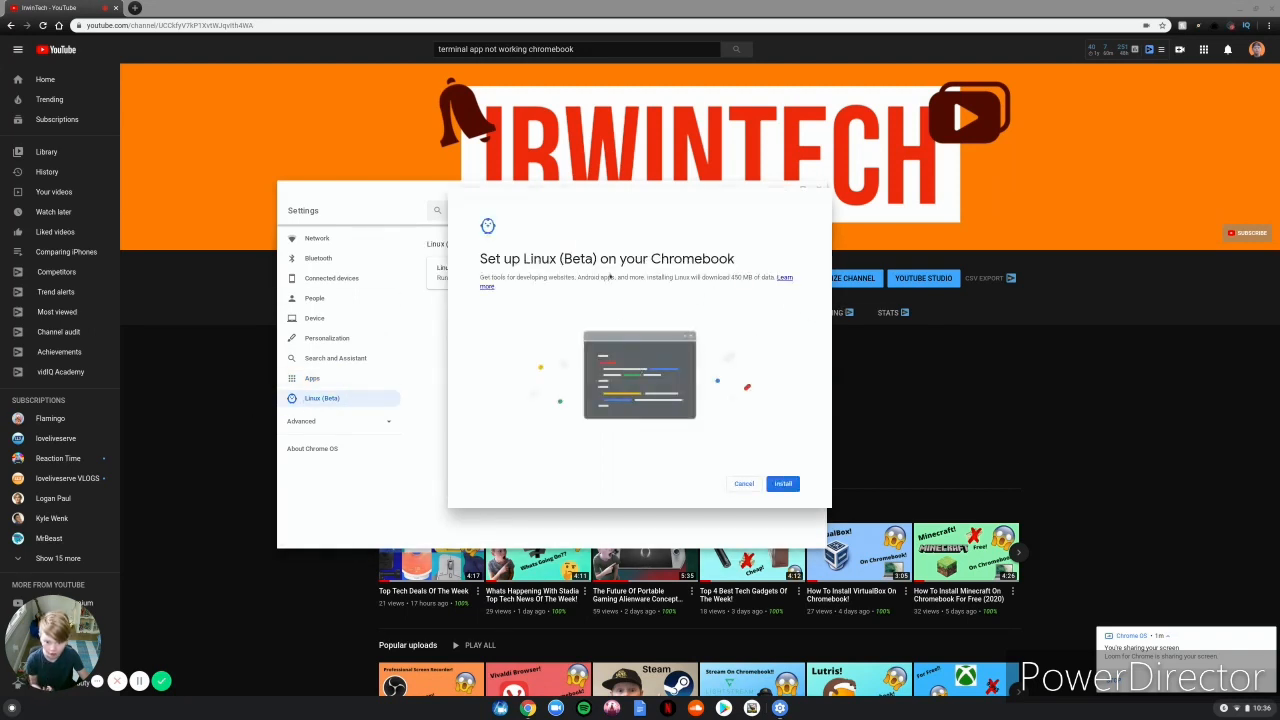
click(783, 483)
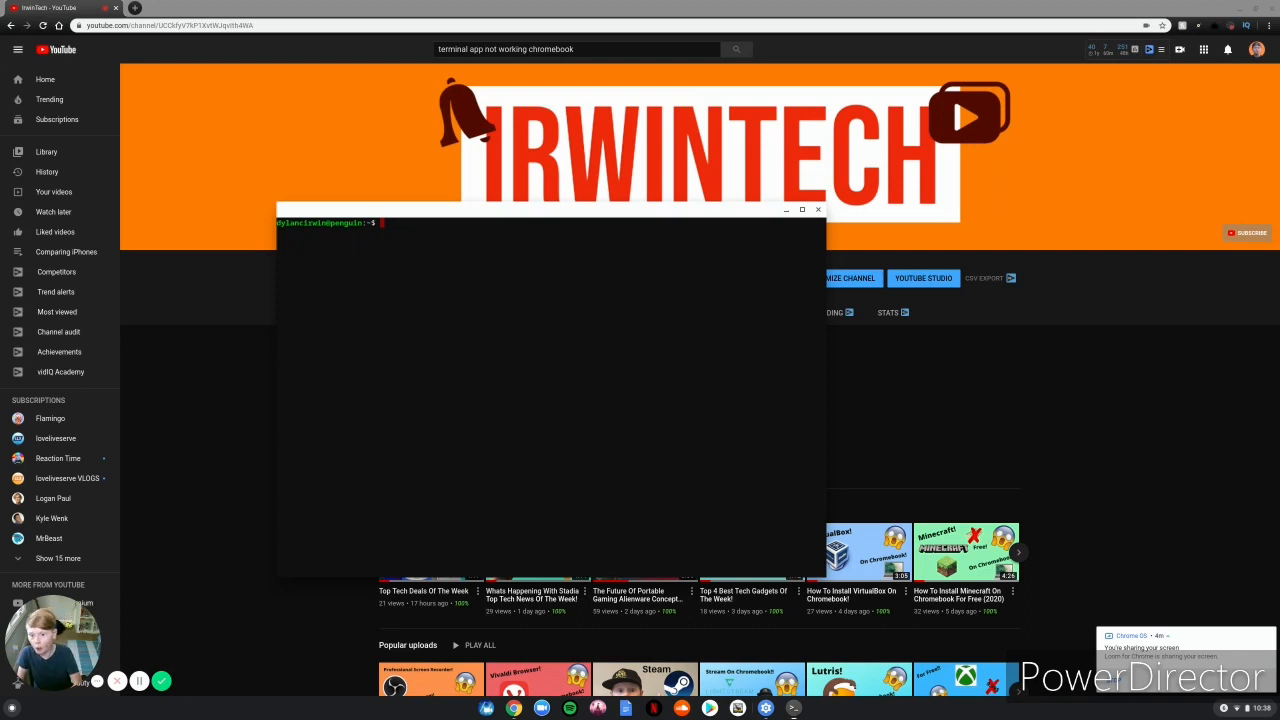
Enter 'su' at the penguin shell prompt in the new Terminal
text(su)
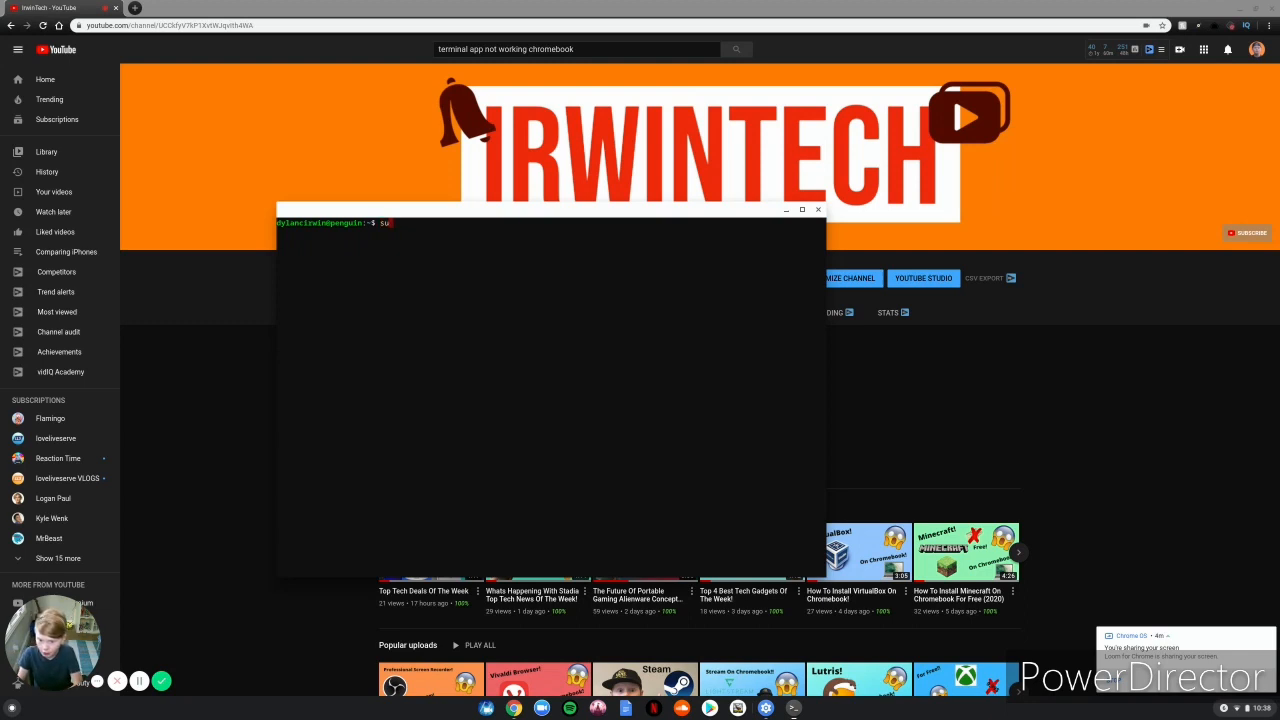